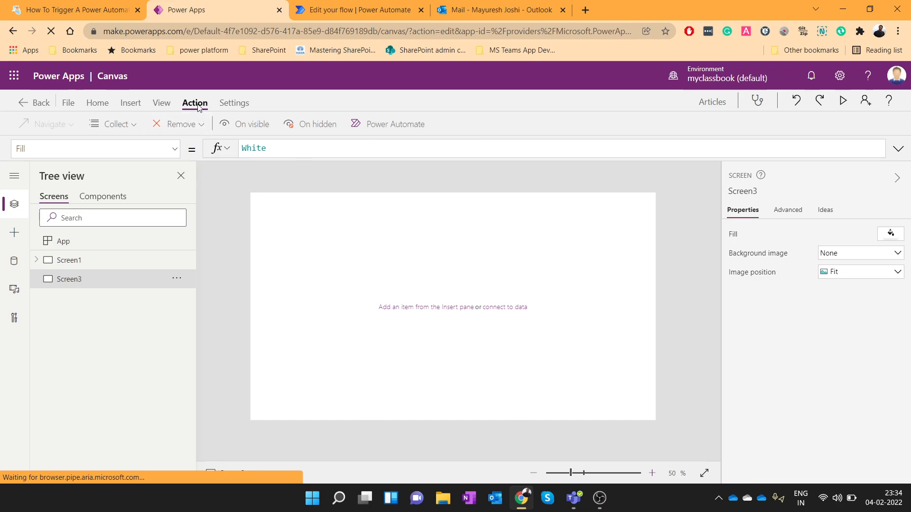
# Add a Button to Screen3 and show the Power Automate flows available for it
pyautogui.click(131, 102)
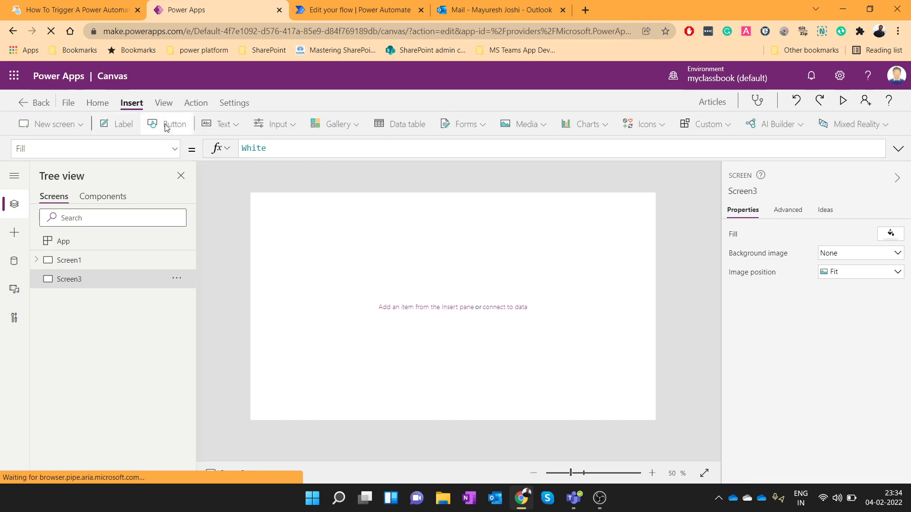
pyautogui.click(172, 123)
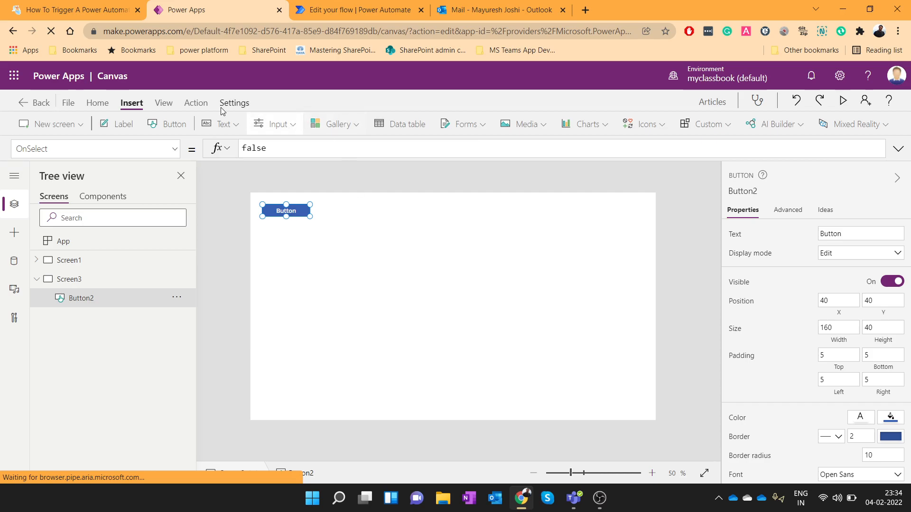
pyautogui.click(195, 102)
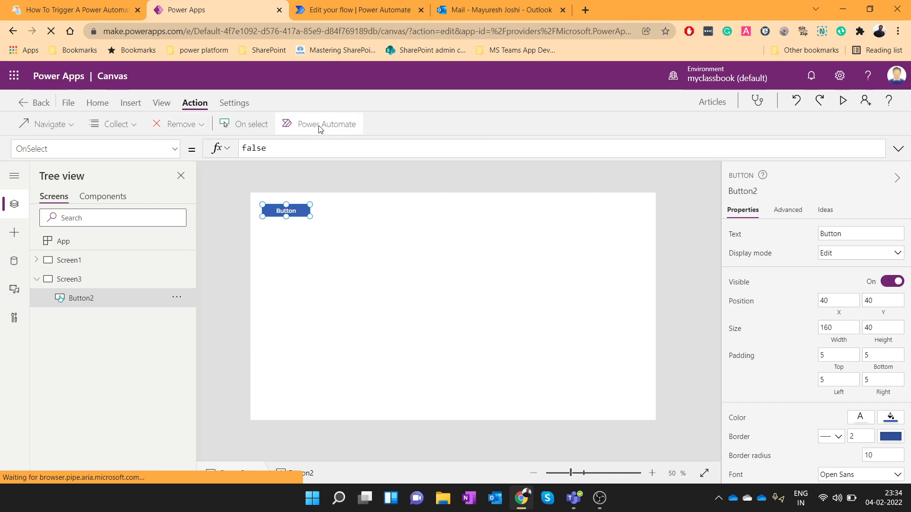
pyautogui.click(326, 123)
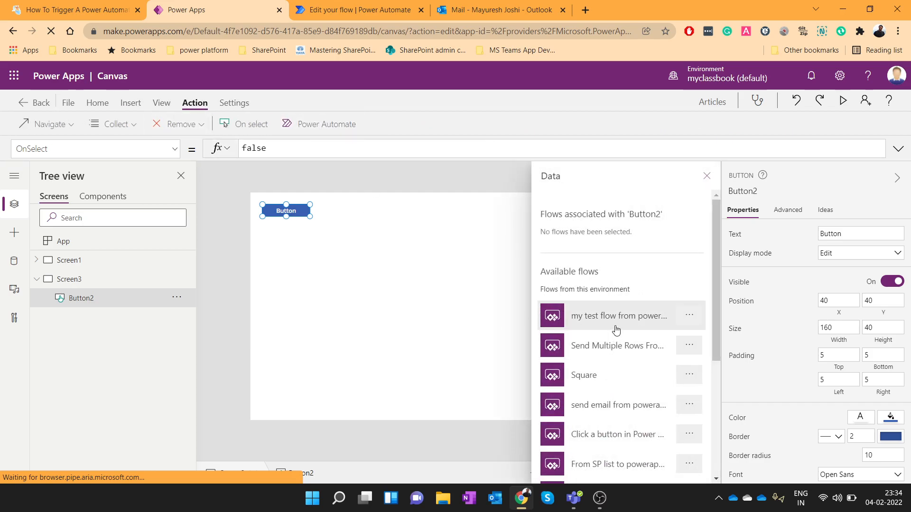
pyautogui.scroll(-3)
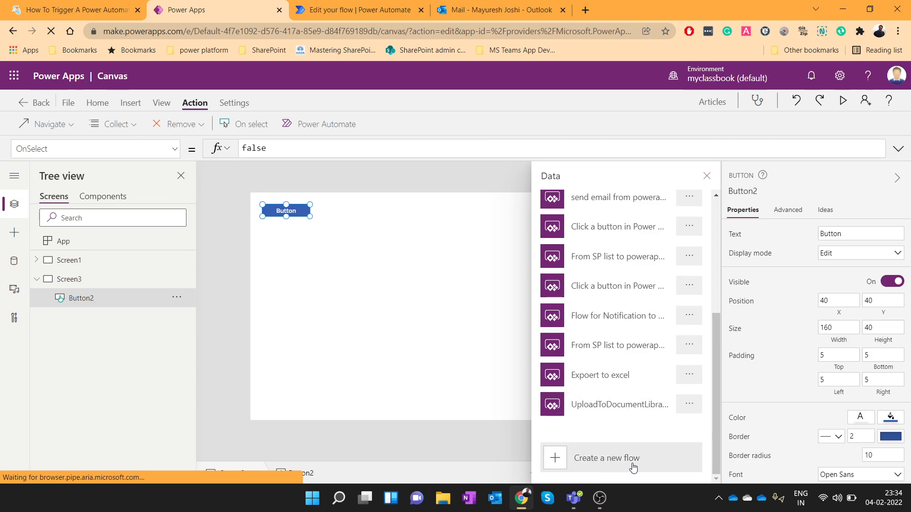
# Create a new flow from the 'Power Apps button' template
pyautogui.click(606, 457)
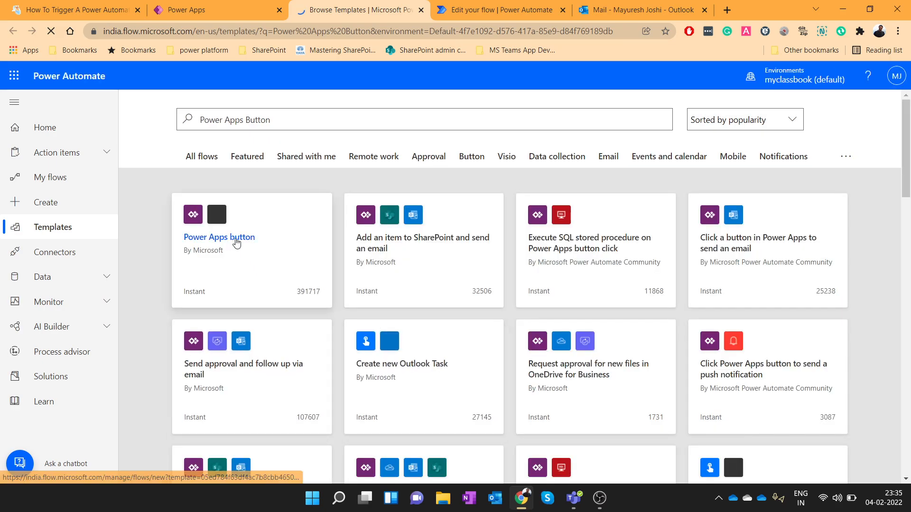
pyautogui.click(219, 237)
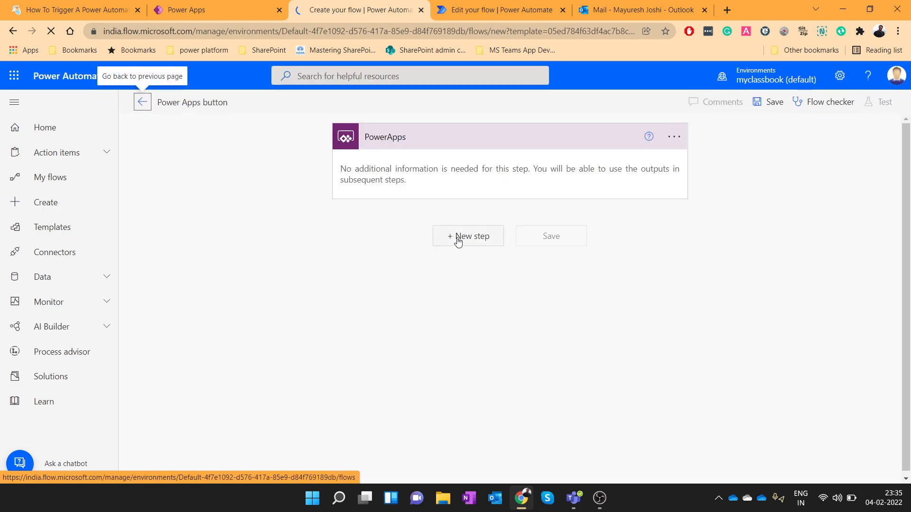
# Add an Outlook Send an email (V2) step addressed to the suggested contact 'mayuresh'
pyautogui.click(467, 236)
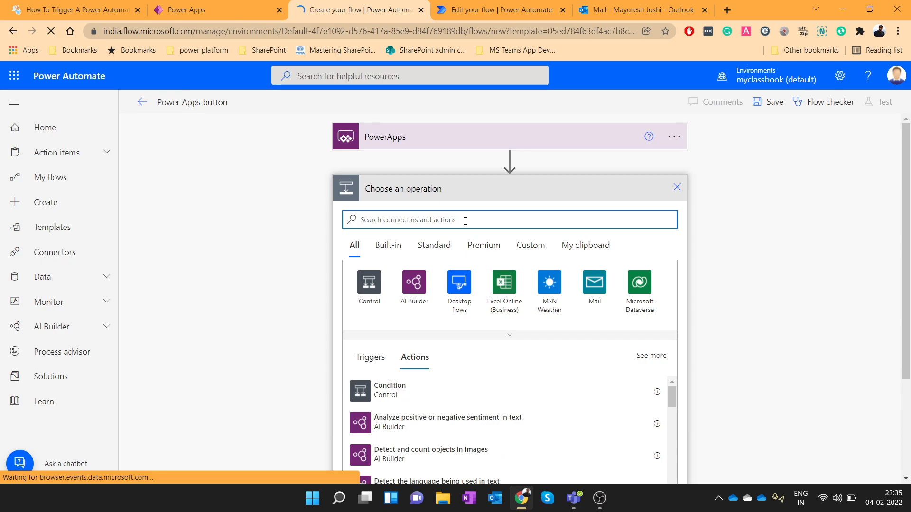
pyautogui.write('email')
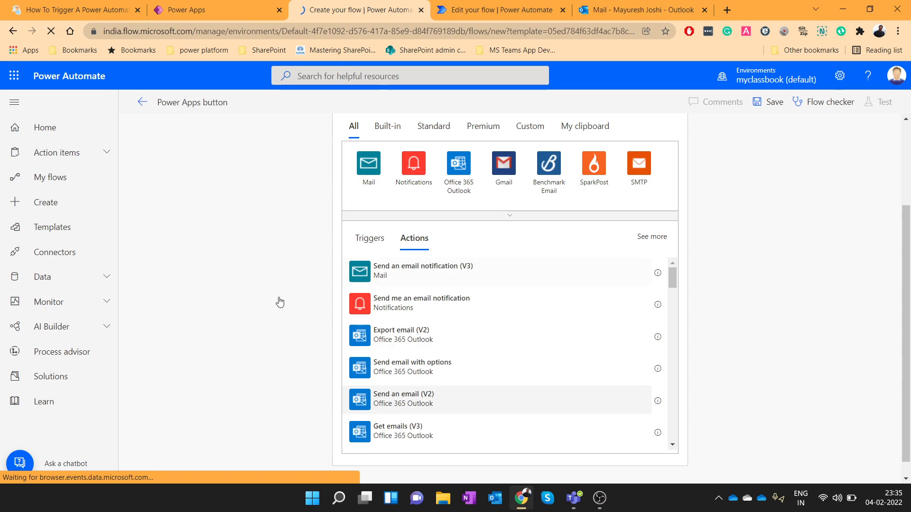
pyautogui.click(402, 397)
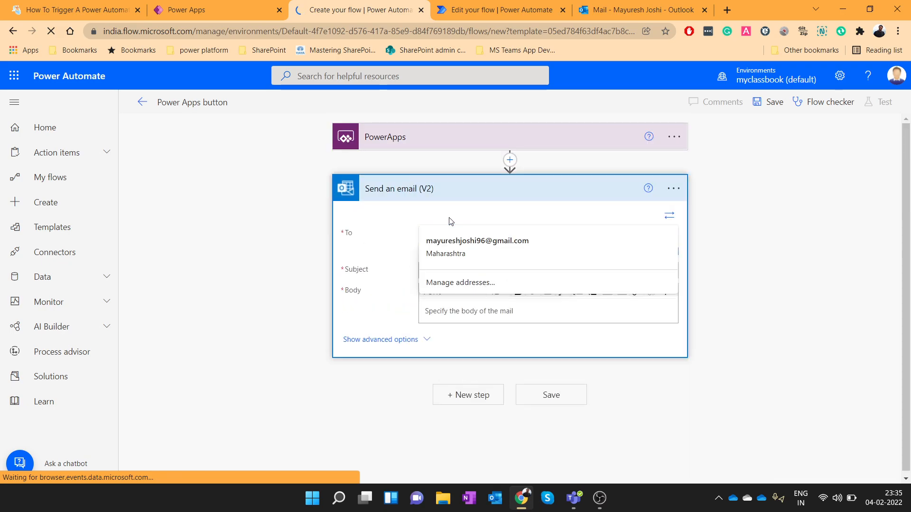
pyautogui.write('mayuresh')
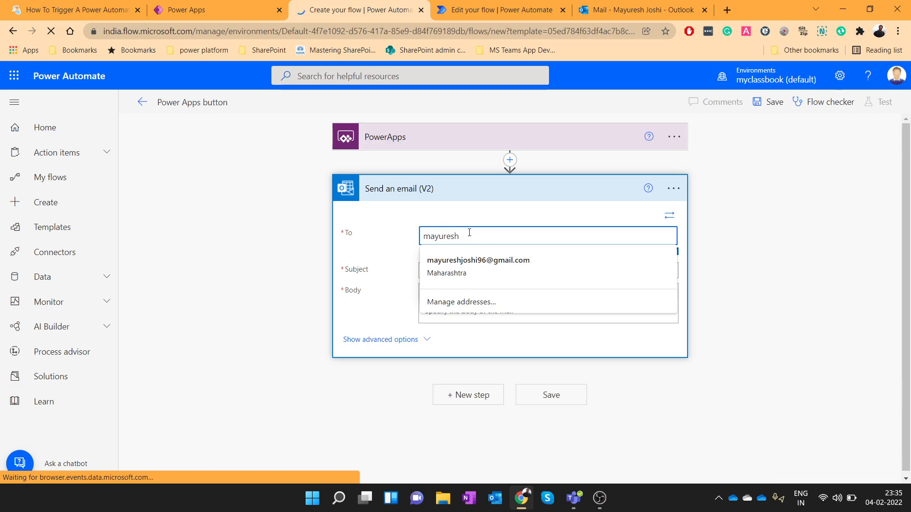
pyautogui.click(478, 260)
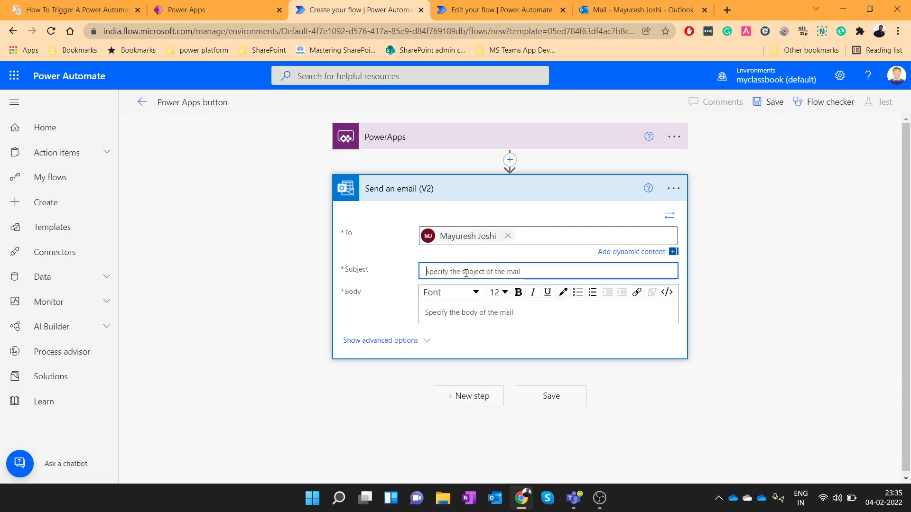
# Fill subject and body with 'Test email from powerapps trigger'
pyautogui.write('Te')
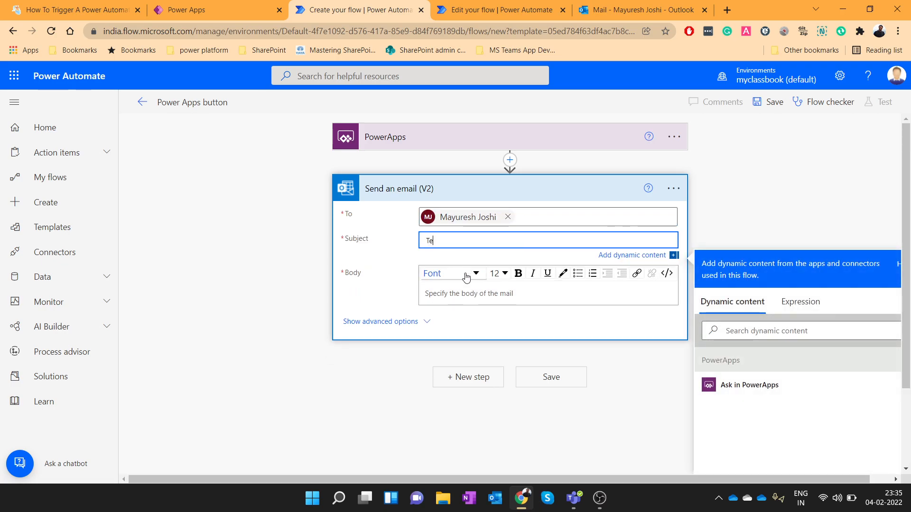
pyautogui.write('st email from')
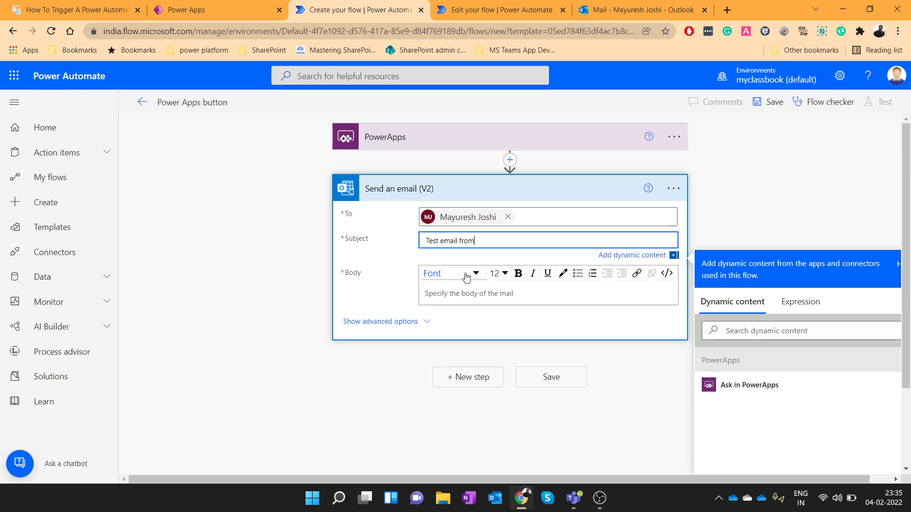
pyautogui.write('powerapps trigger')
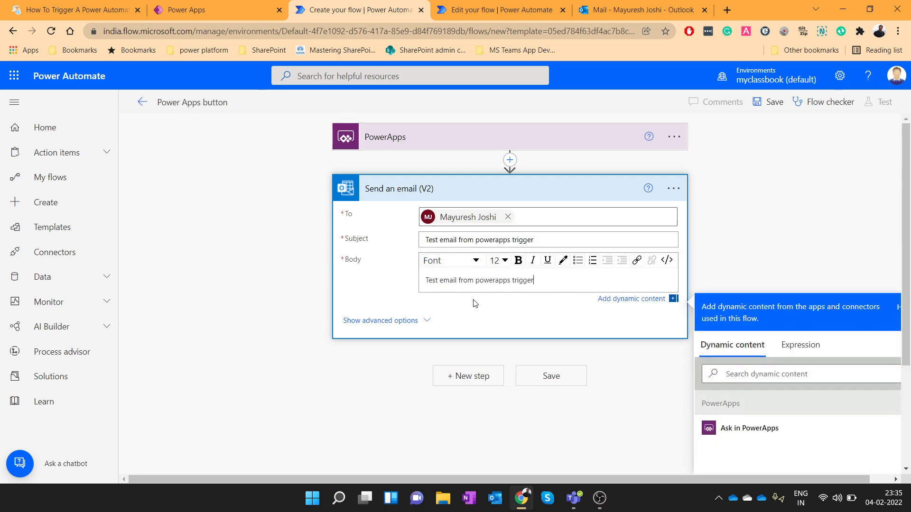
# Save the flow, rename it '1 Send Email', and save again
pyautogui.click(550, 375)
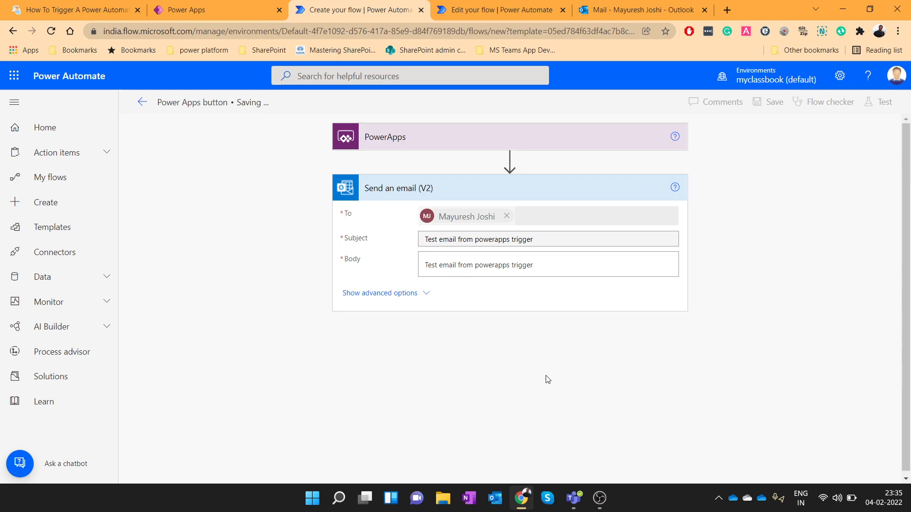
pyautogui.moveTo(498, 364)
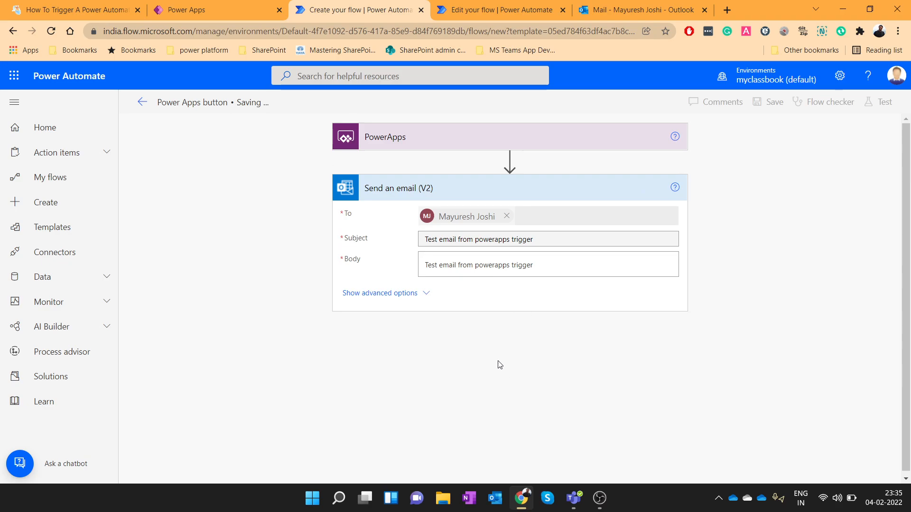
pyautogui.moveTo(206, 131)
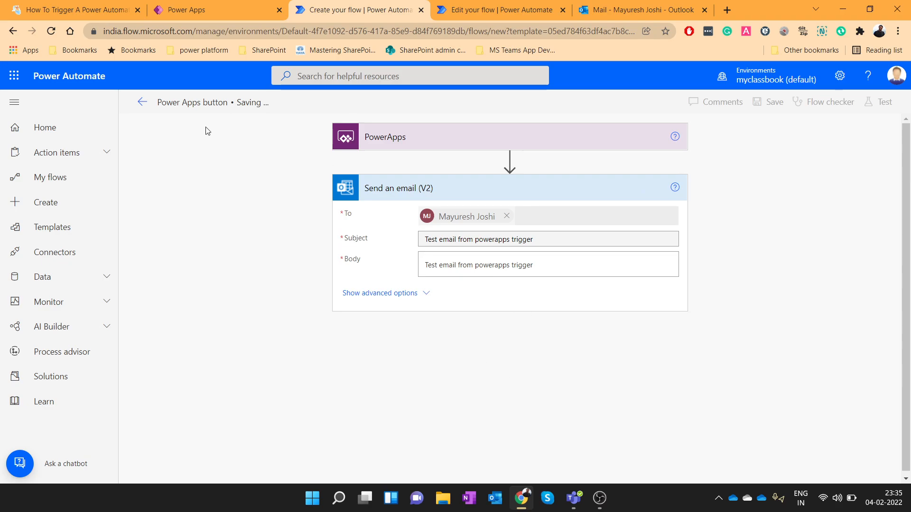
pyautogui.click(774, 101)
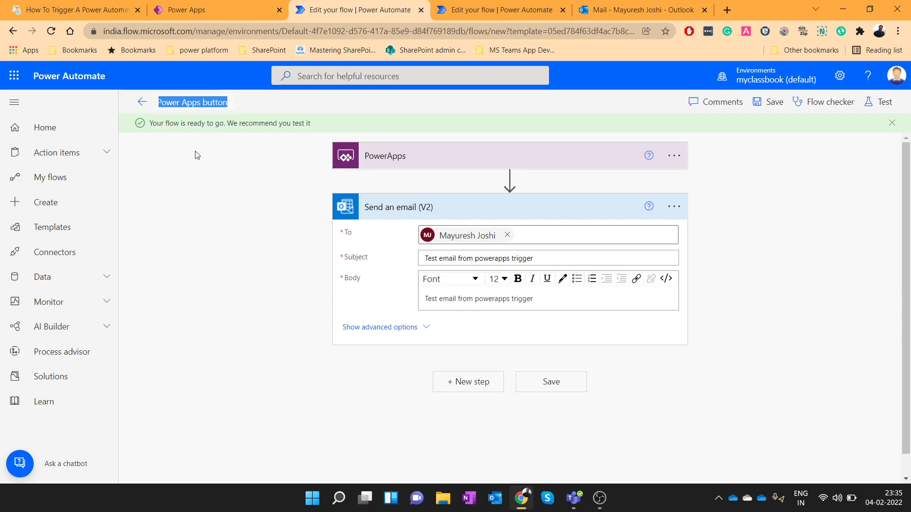
pyautogui.moveTo(204, 261)
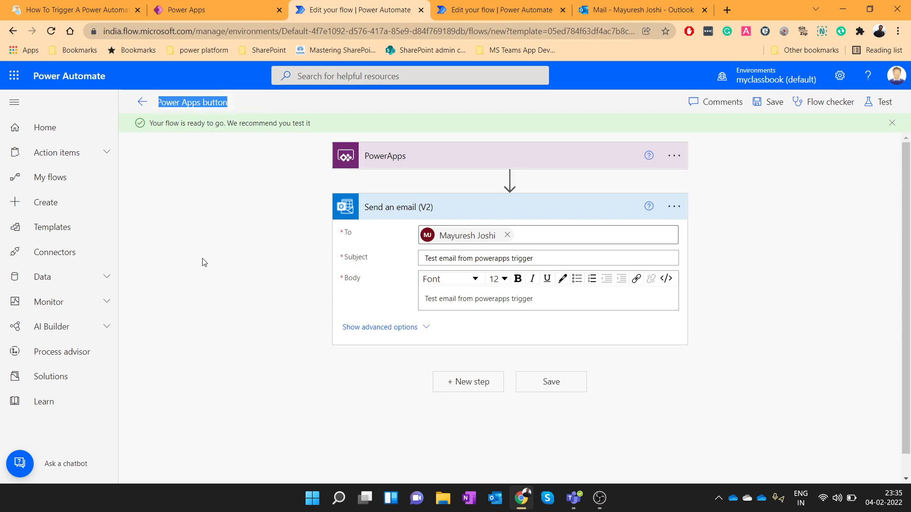
pyautogui.write('1 Send')
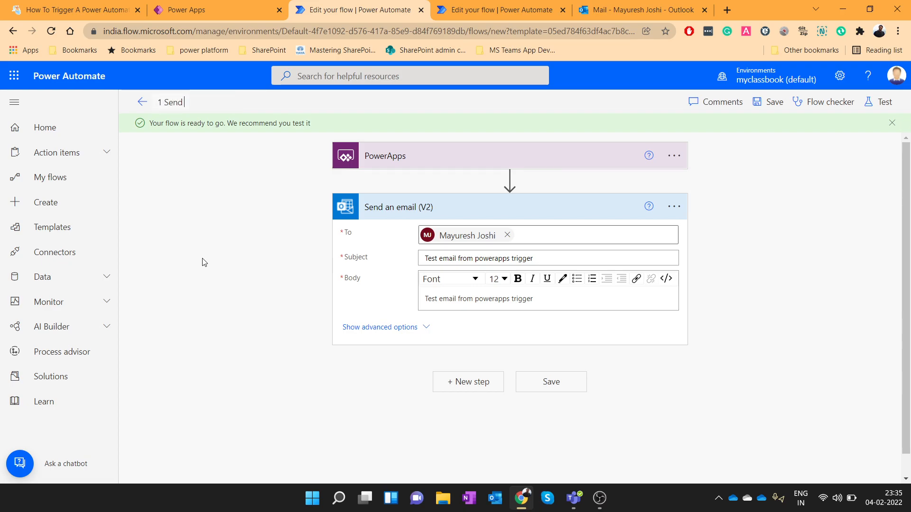
pyautogui.write('Email')
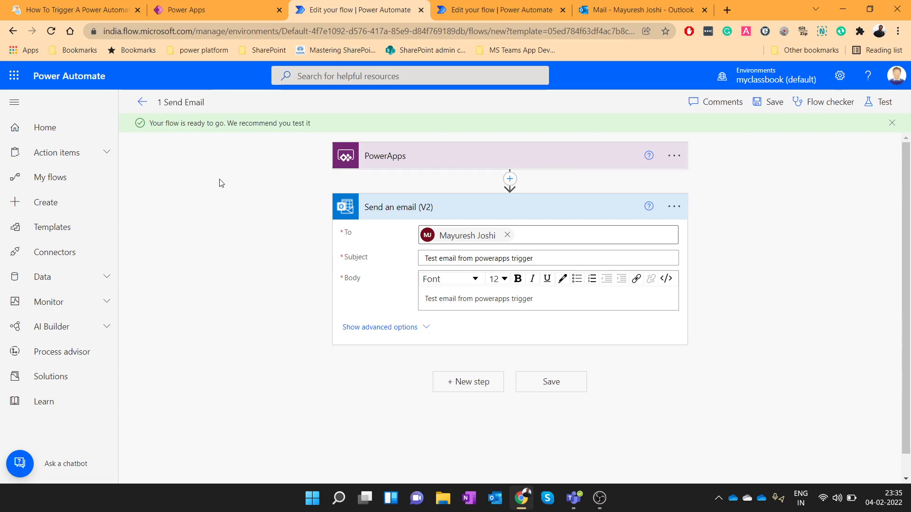
pyautogui.moveTo(795, 113)
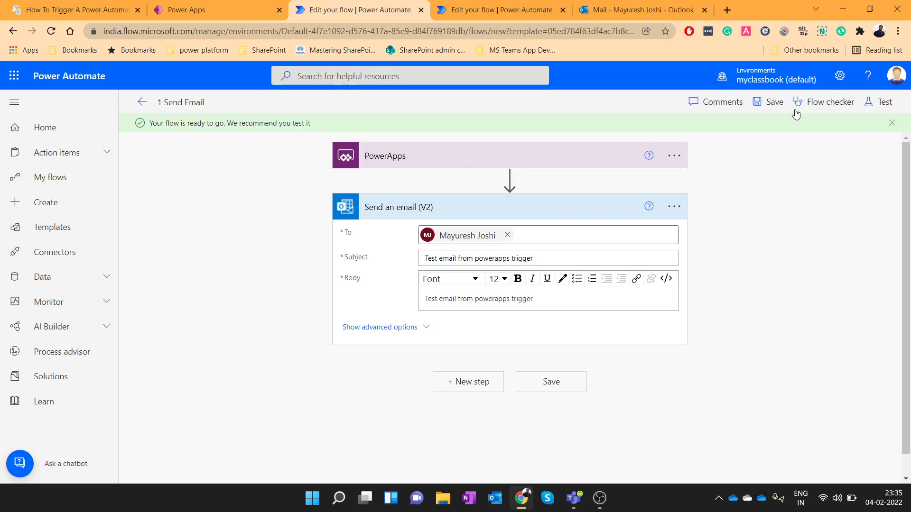
pyautogui.click(774, 101)
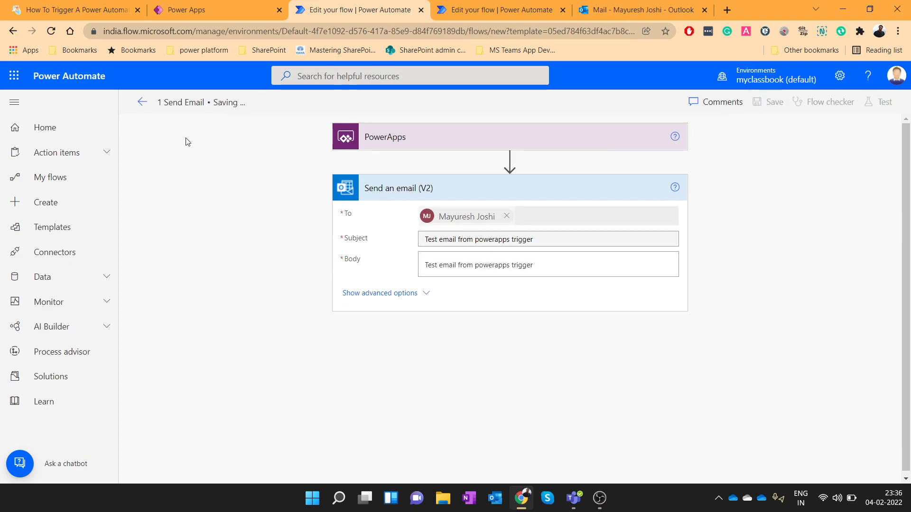
pyautogui.click(775, 101)
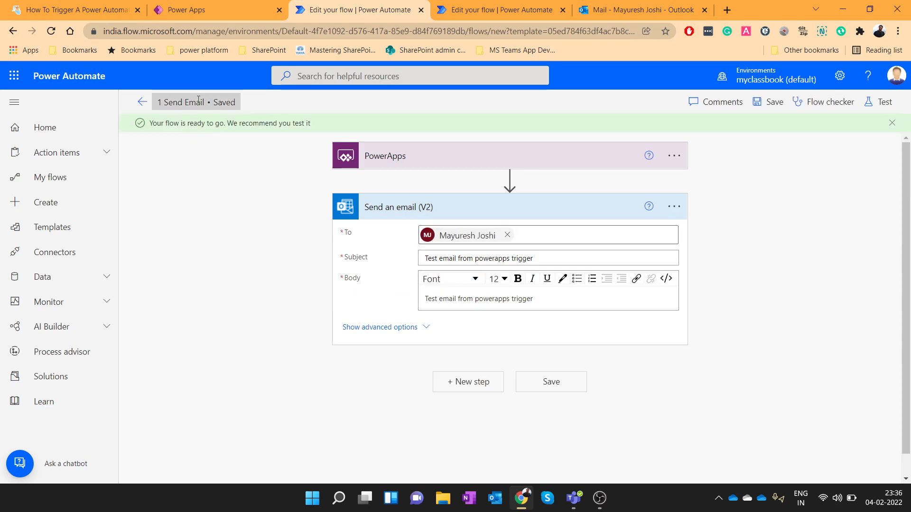
pyautogui.click(181, 10)
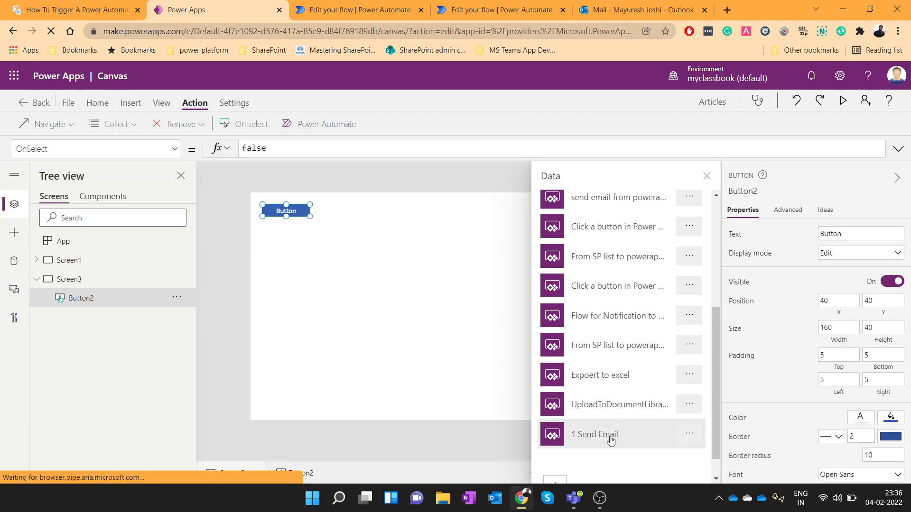
# Set the button's OnSelect to '1SendEmail'.Run() and run the app in preview
pyautogui.click(594, 434)
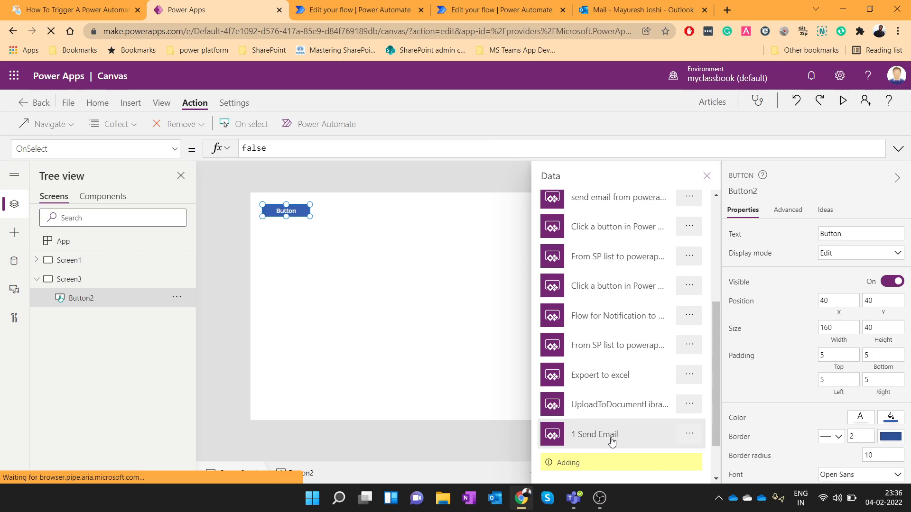
pyautogui.click(594, 433)
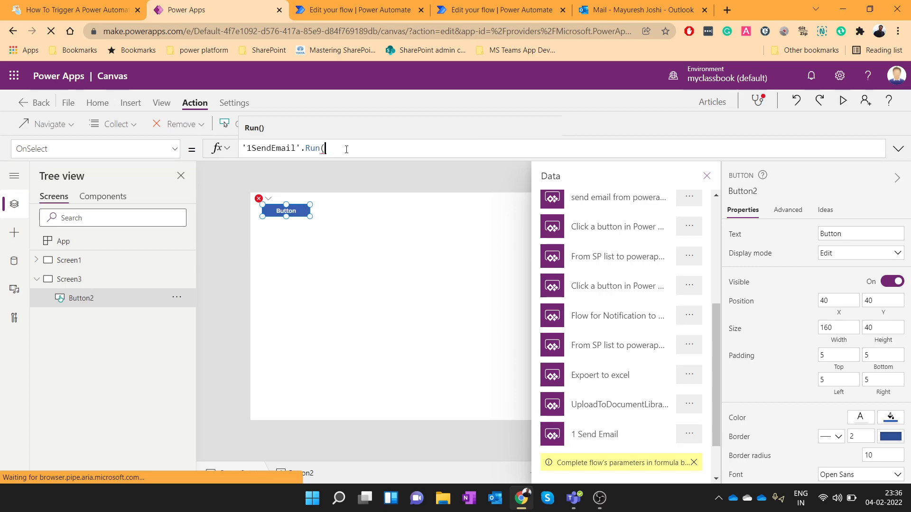
pyautogui.write(')')
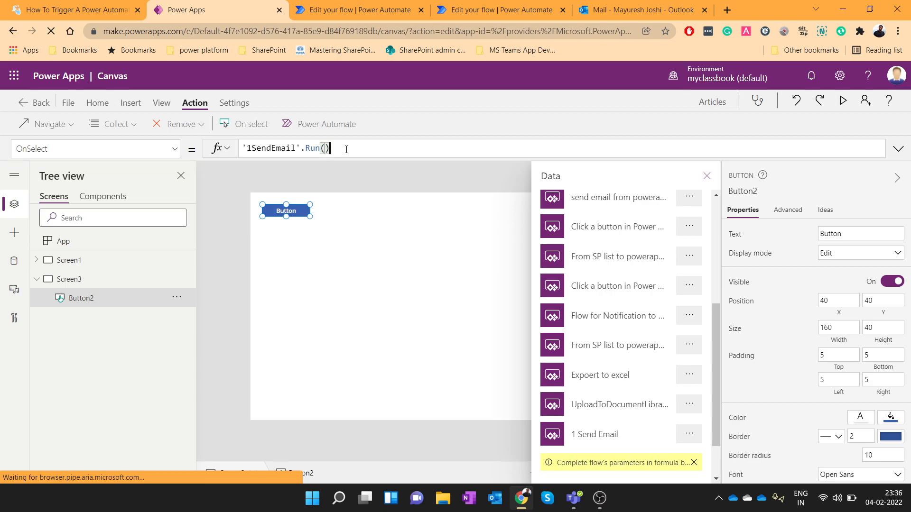
pyautogui.moveTo(664, 154)
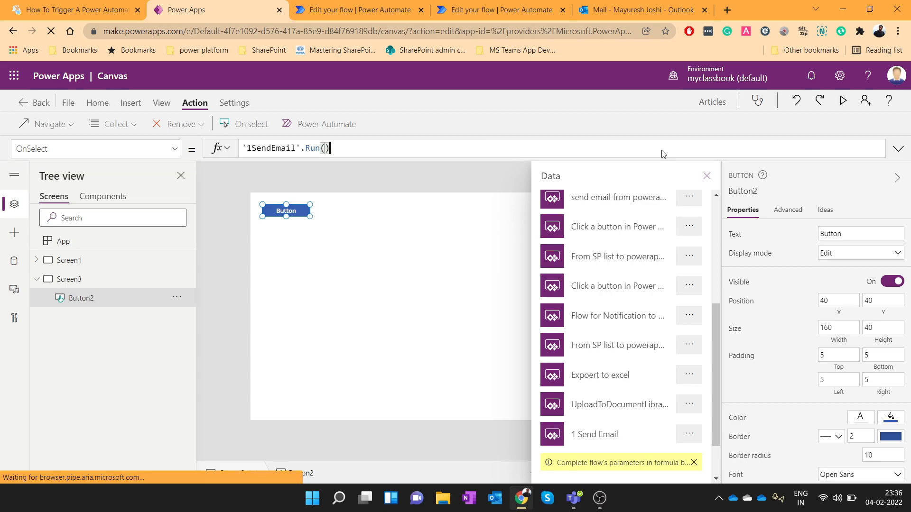
pyautogui.click(841, 101)
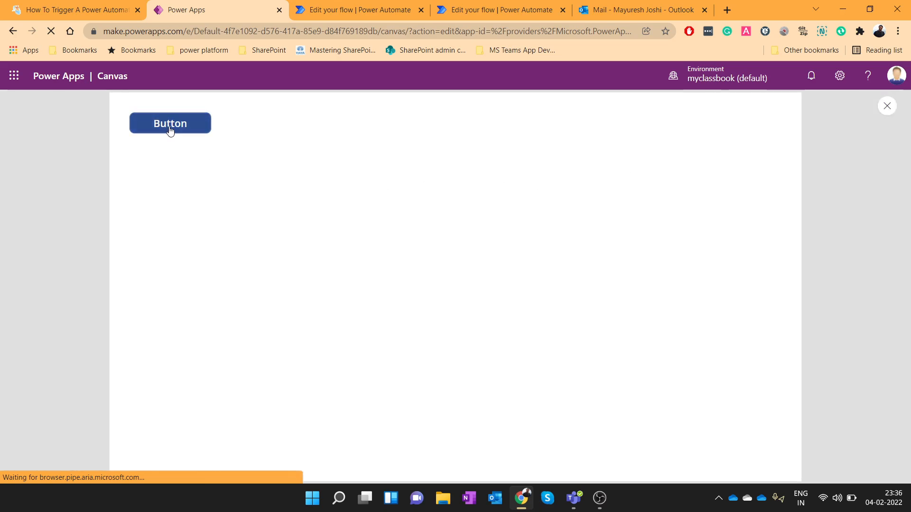
pyautogui.moveTo(413, 121)
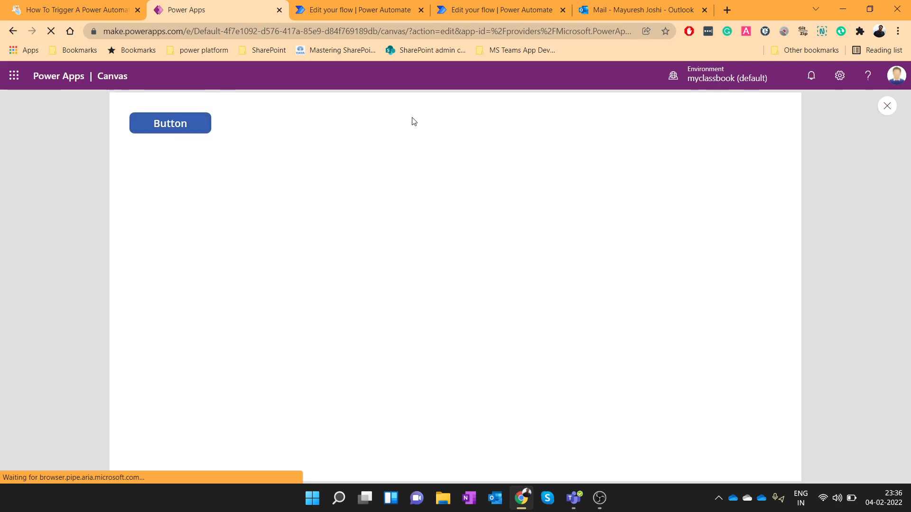
# Confirm the test email arrived in the Outlook inbox
pyautogui.click(637, 9)
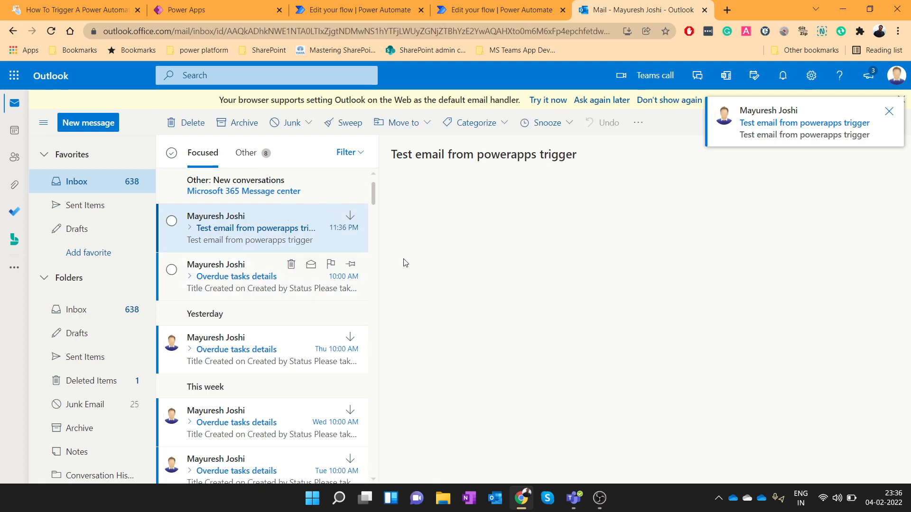
pyautogui.click(253, 228)
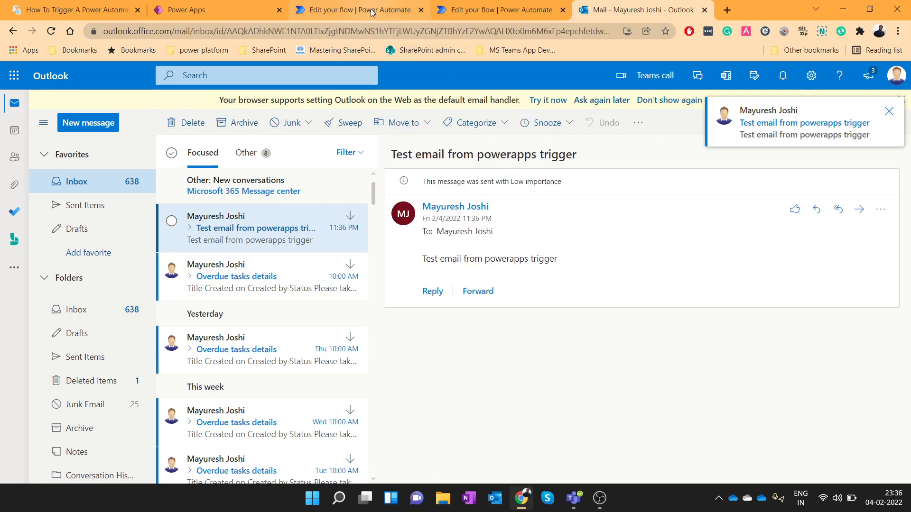
pyautogui.click(354, 10)
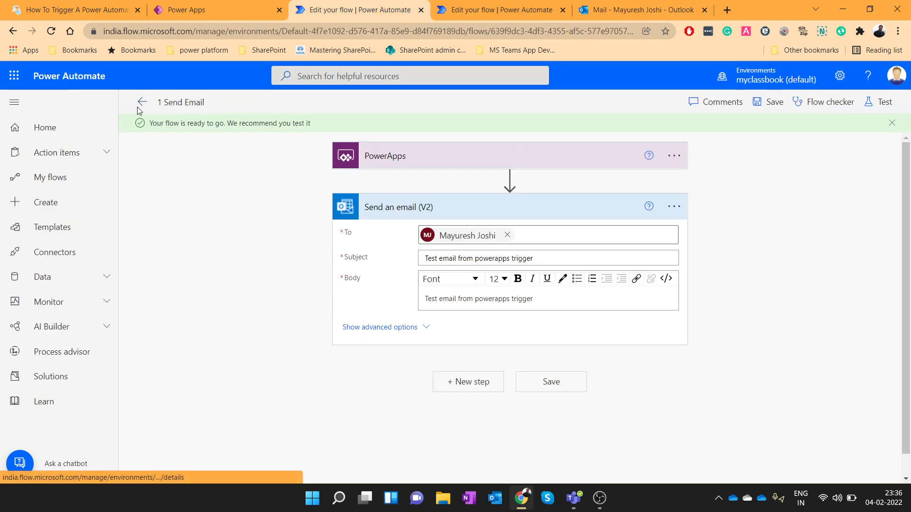
# Check the flow's run history shows a succeeded run, then go to the new-flow page
pyautogui.click(141, 102)
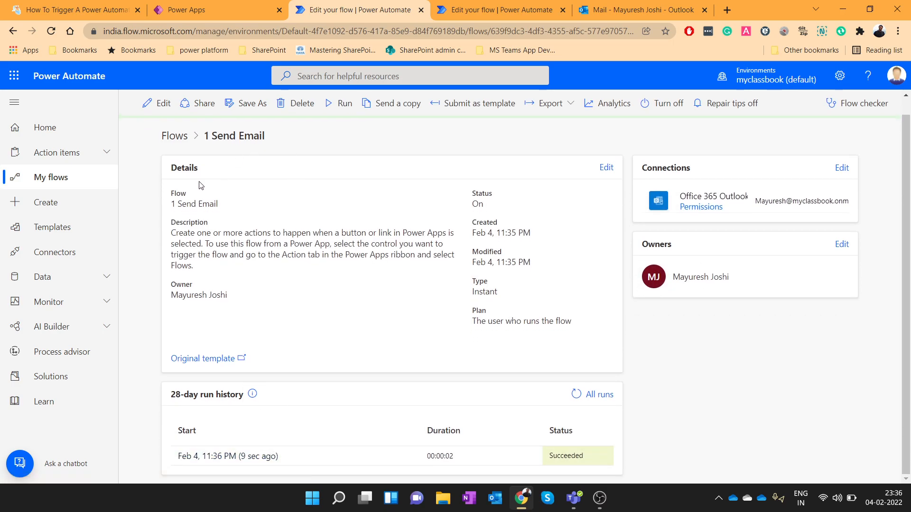
pyautogui.moveTo(71, 208)
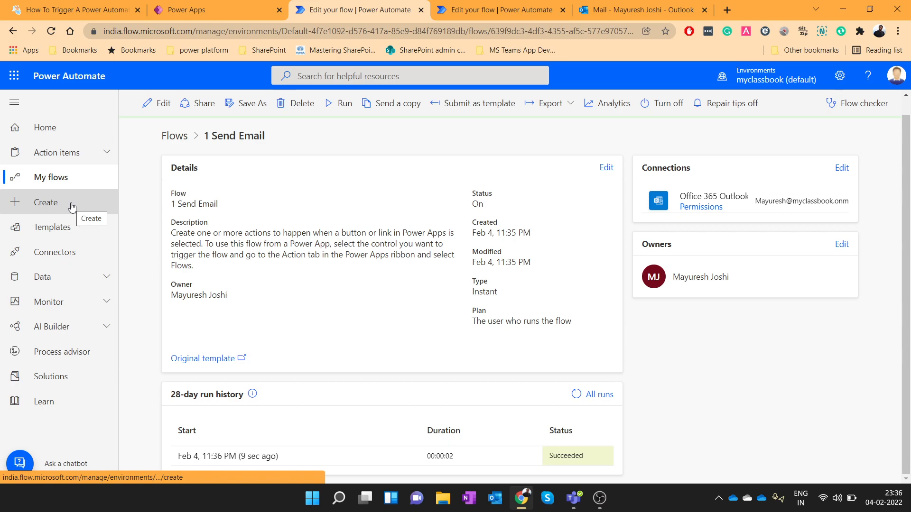
pyautogui.click(46, 202)
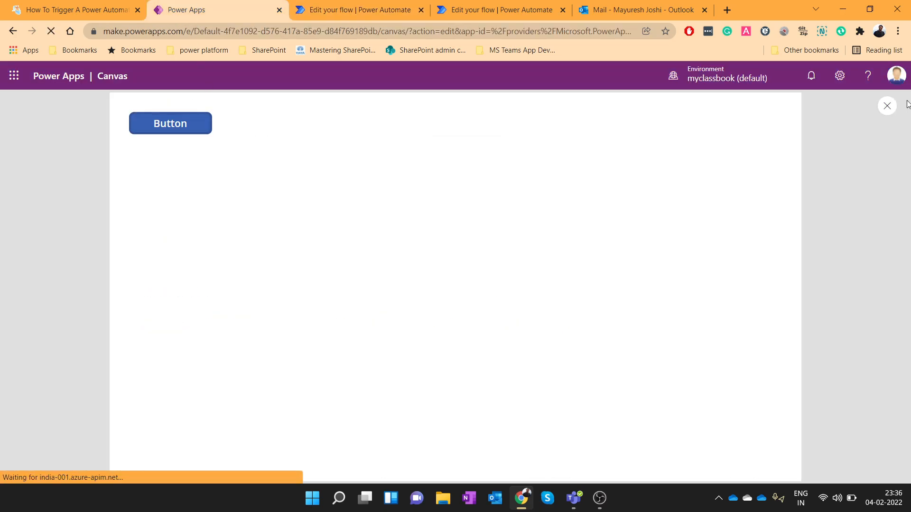
pyautogui.click(886, 105)
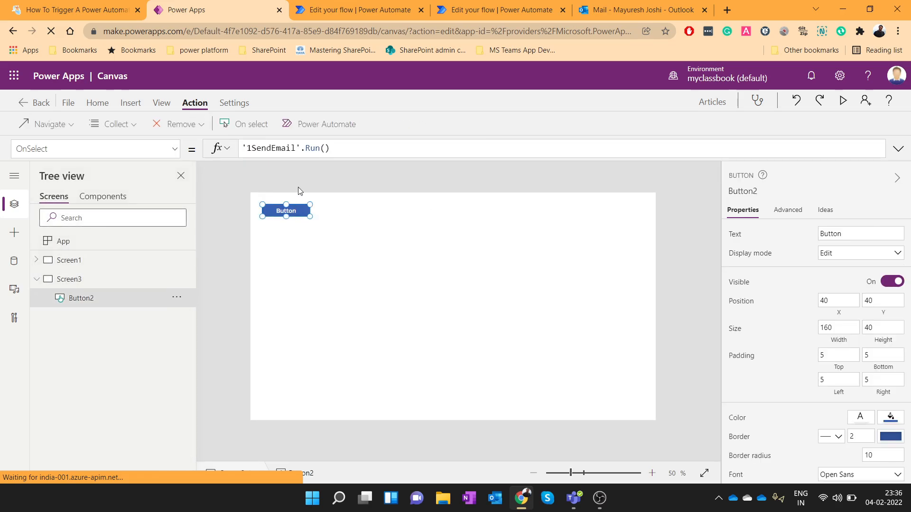
pyautogui.click(320, 124)
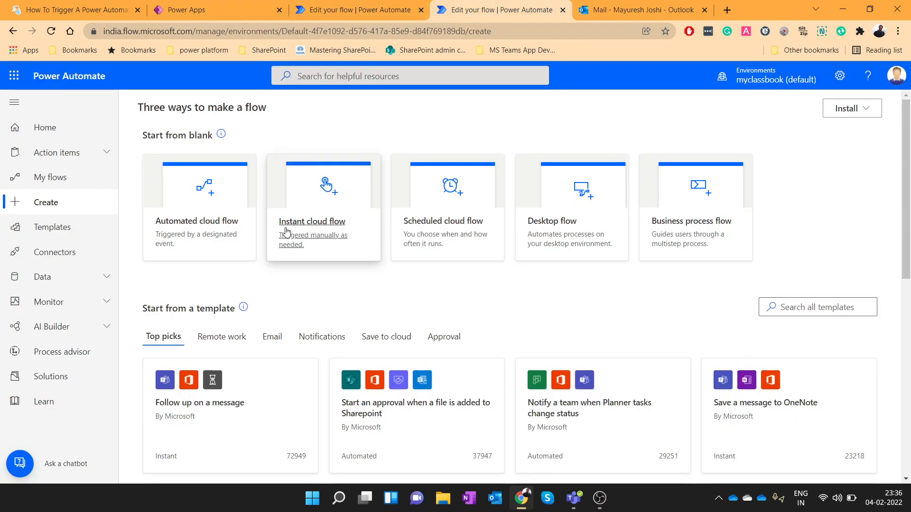
# Start building an instant cloud flow with the PowerApps trigger
pyautogui.click(311, 221)
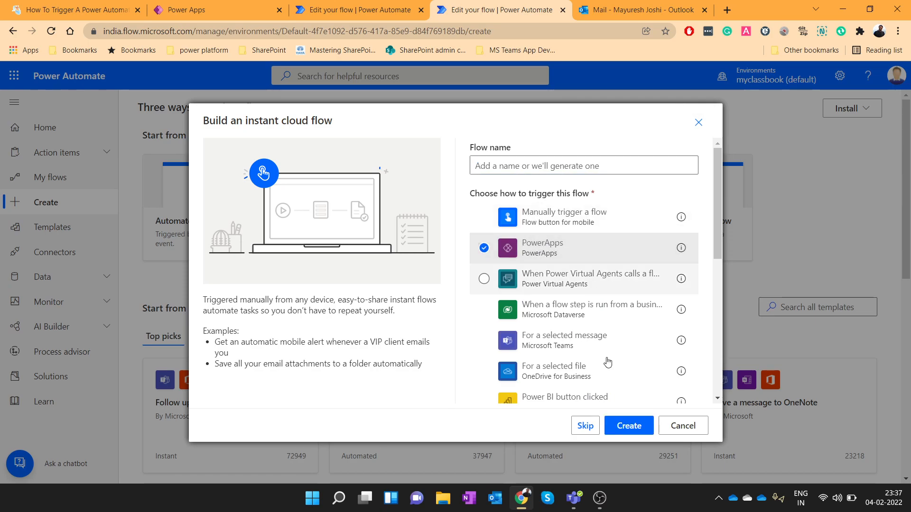
pyautogui.moveTo(856, 219)
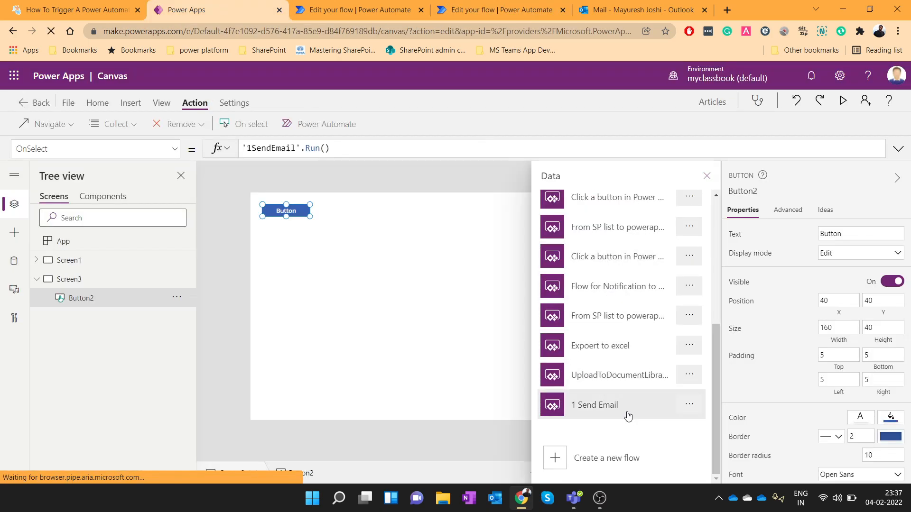
pyautogui.moveTo(629, 315)
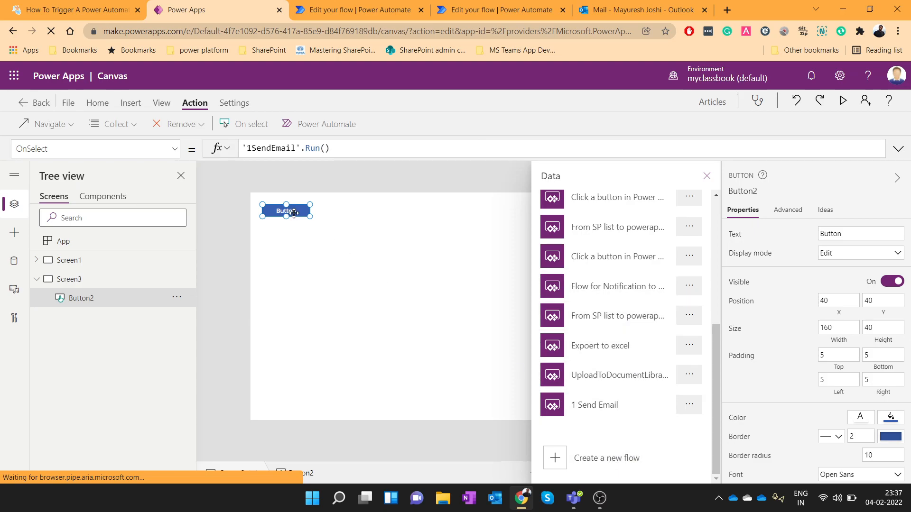
pyautogui.moveTo(327, 229)
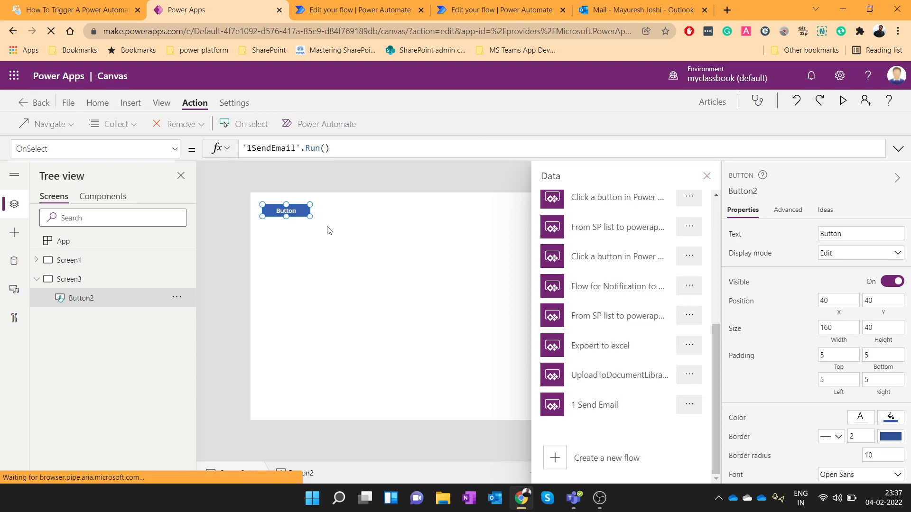
pyautogui.moveTo(343, 263)
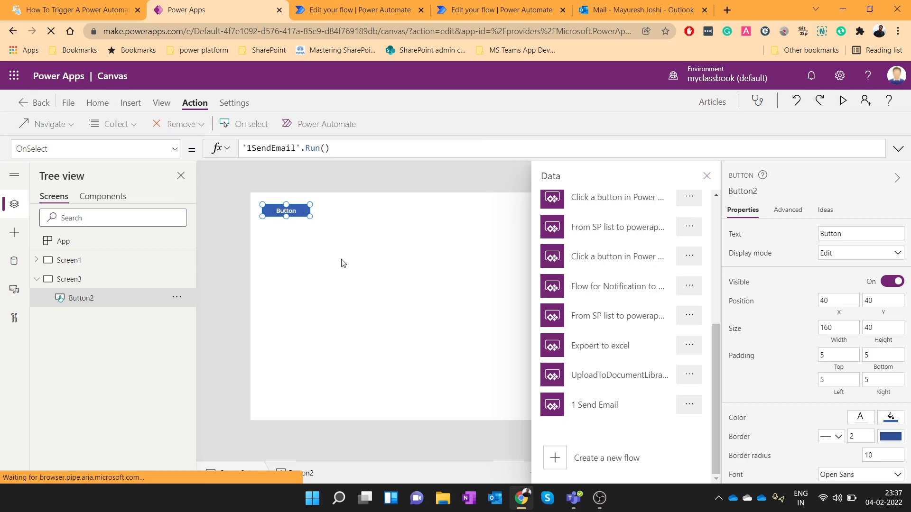
pyautogui.moveTo(345, 265)
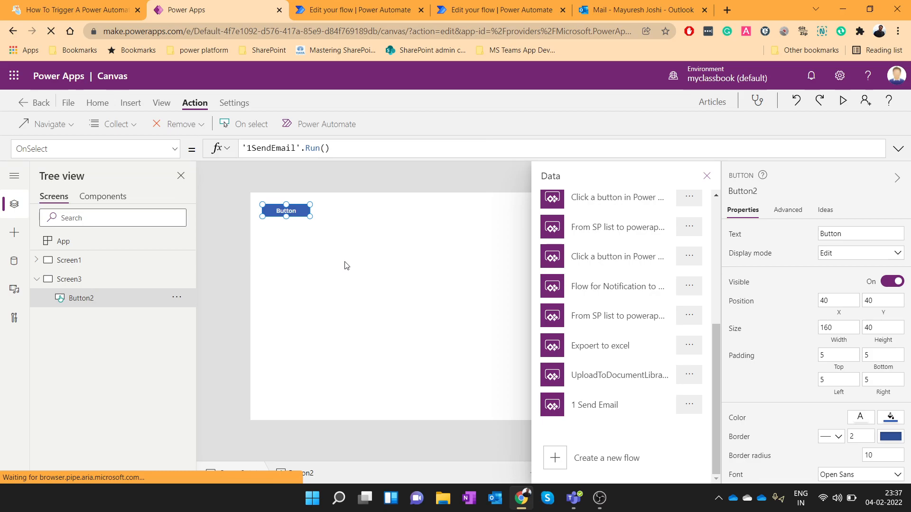
pyautogui.moveTo(350, 269)
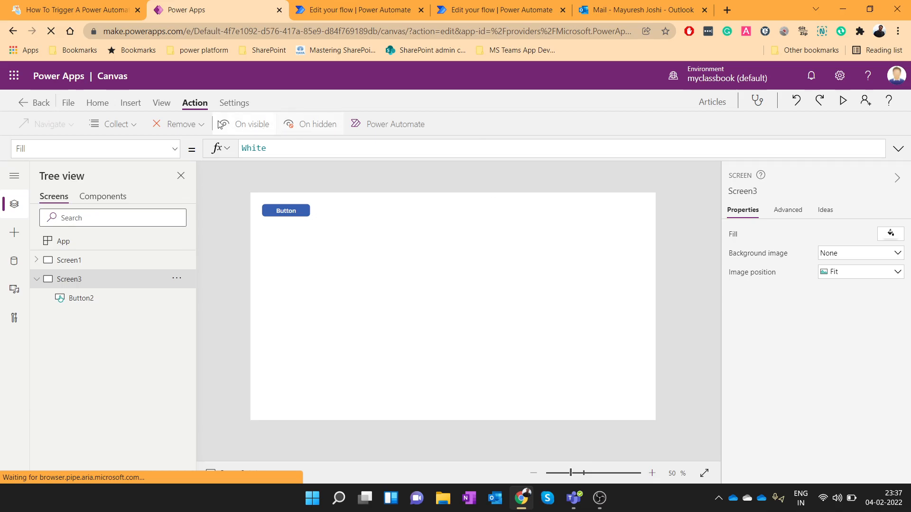
# Show the Insert options for adding controls, hovering over Icons
pyautogui.click(131, 102)
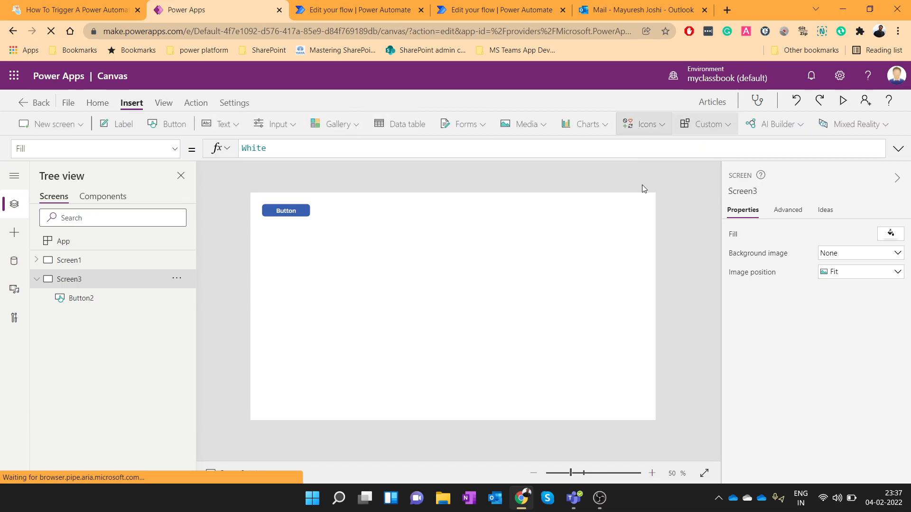
pyautogui.click(642, 123)
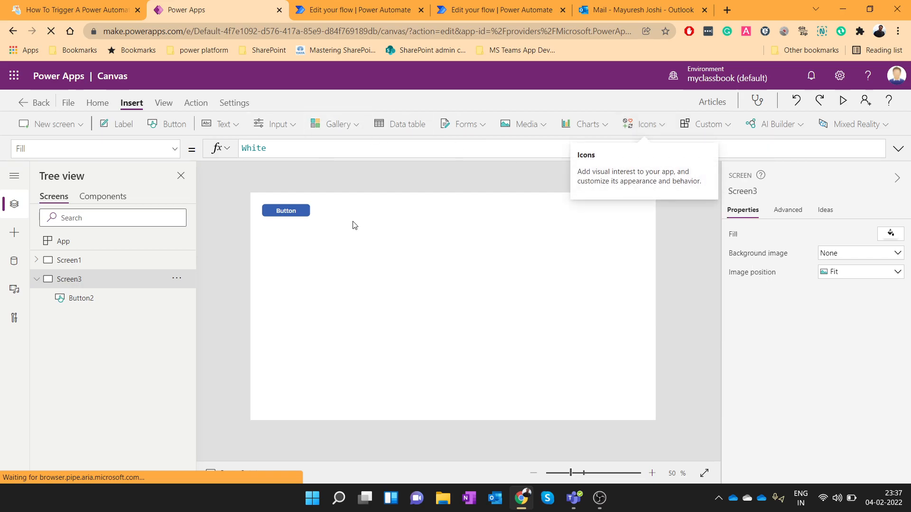
pyautogui.moveTo(332, 268)
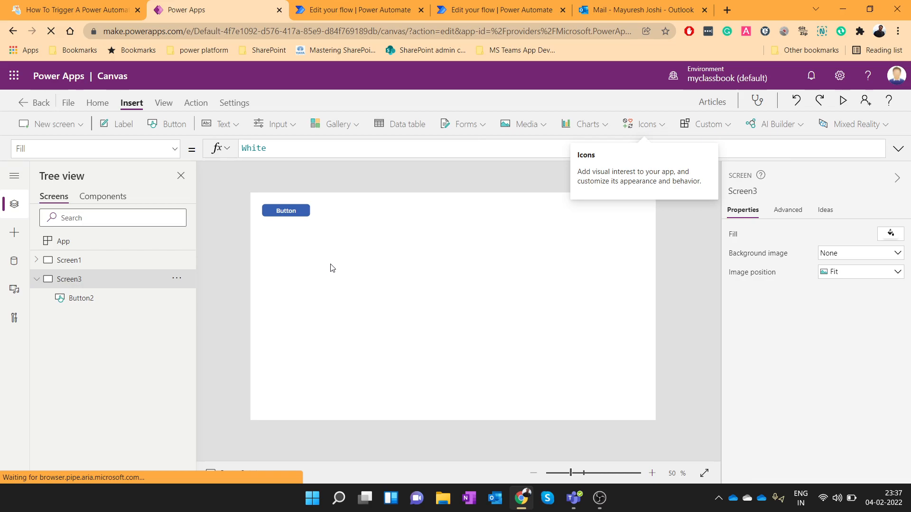